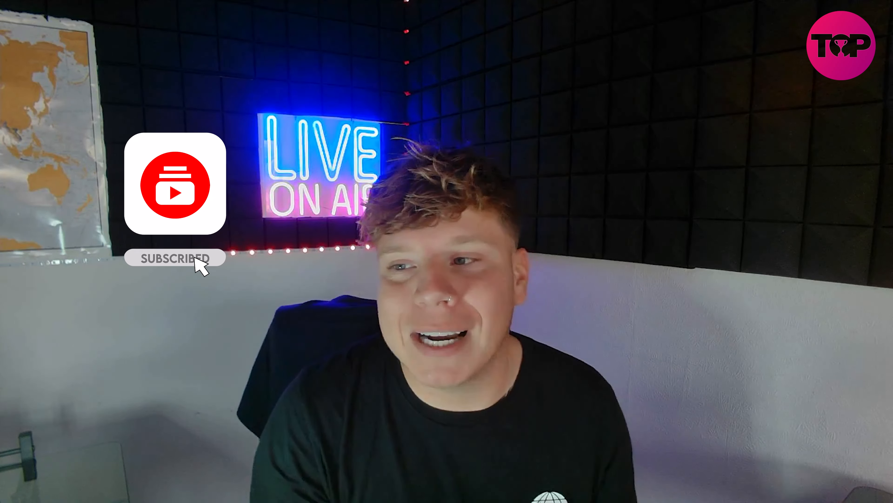
{"action": "left_click", "coordinate": [174, 258]}
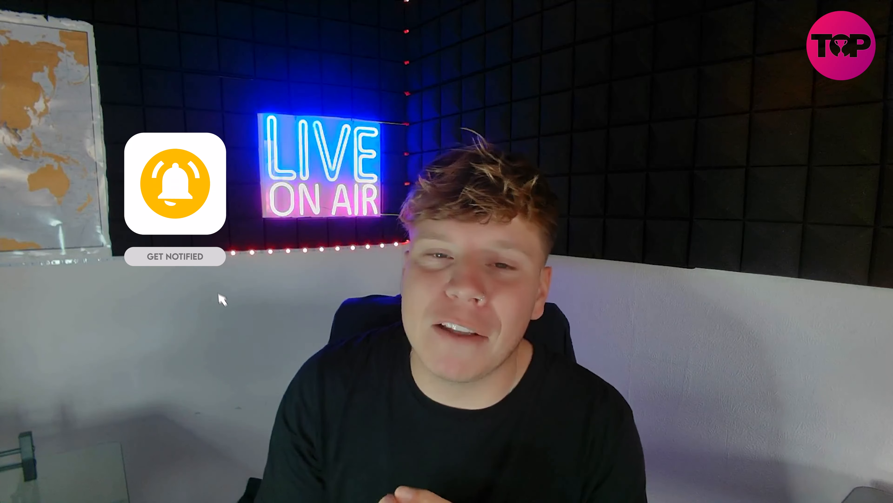